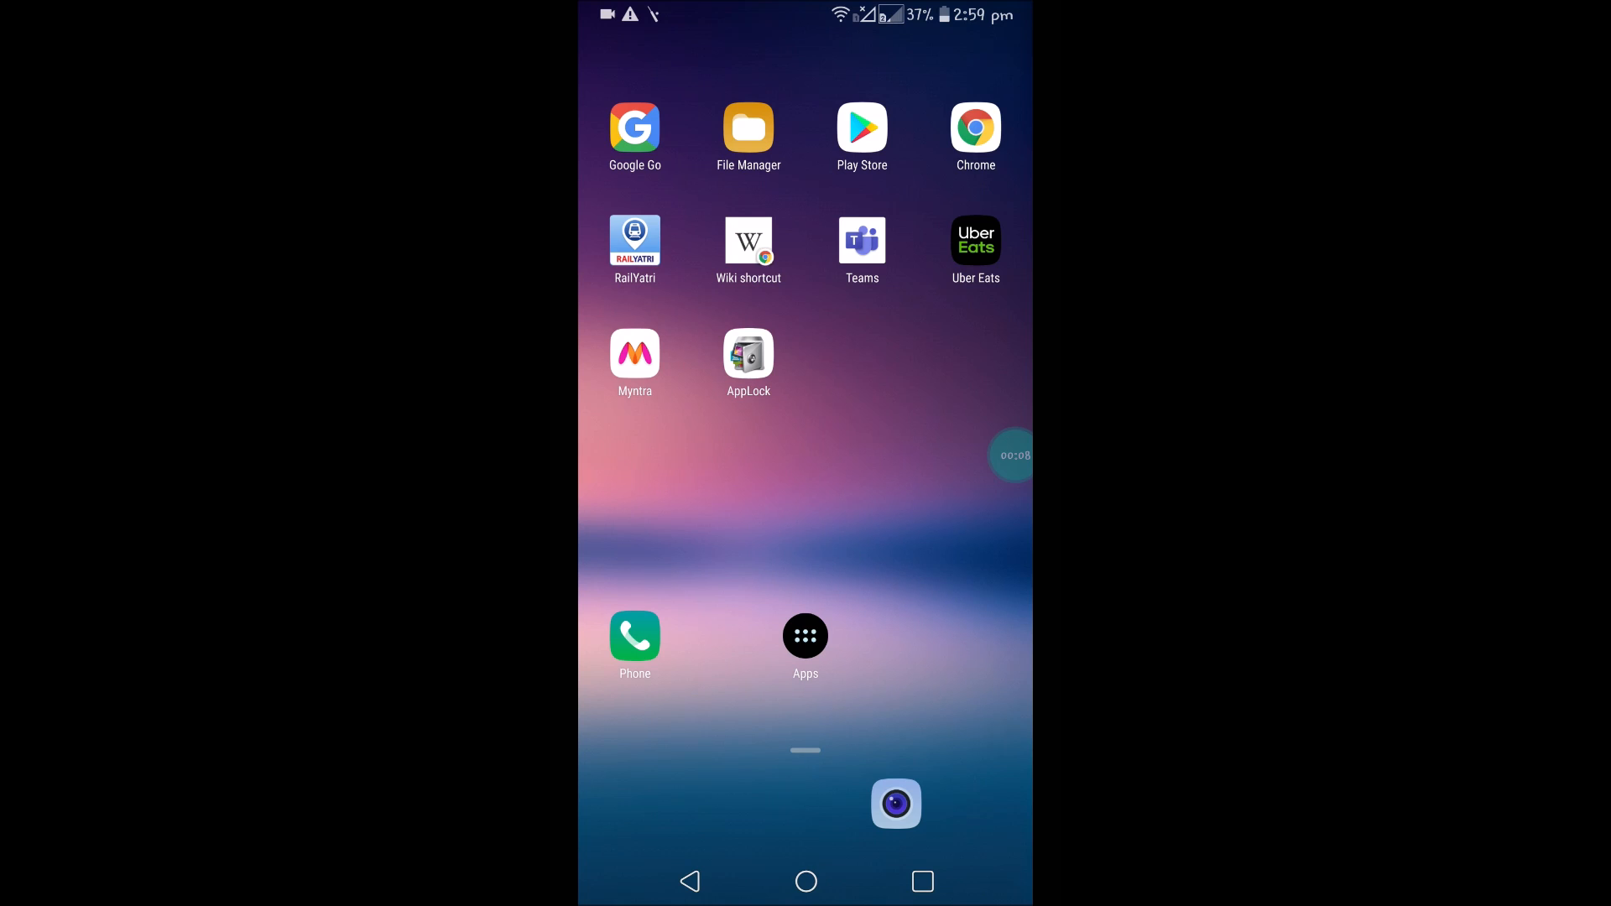
# Launch Play Games from the launcher's full app list.
pyautogui.click(804, 635)
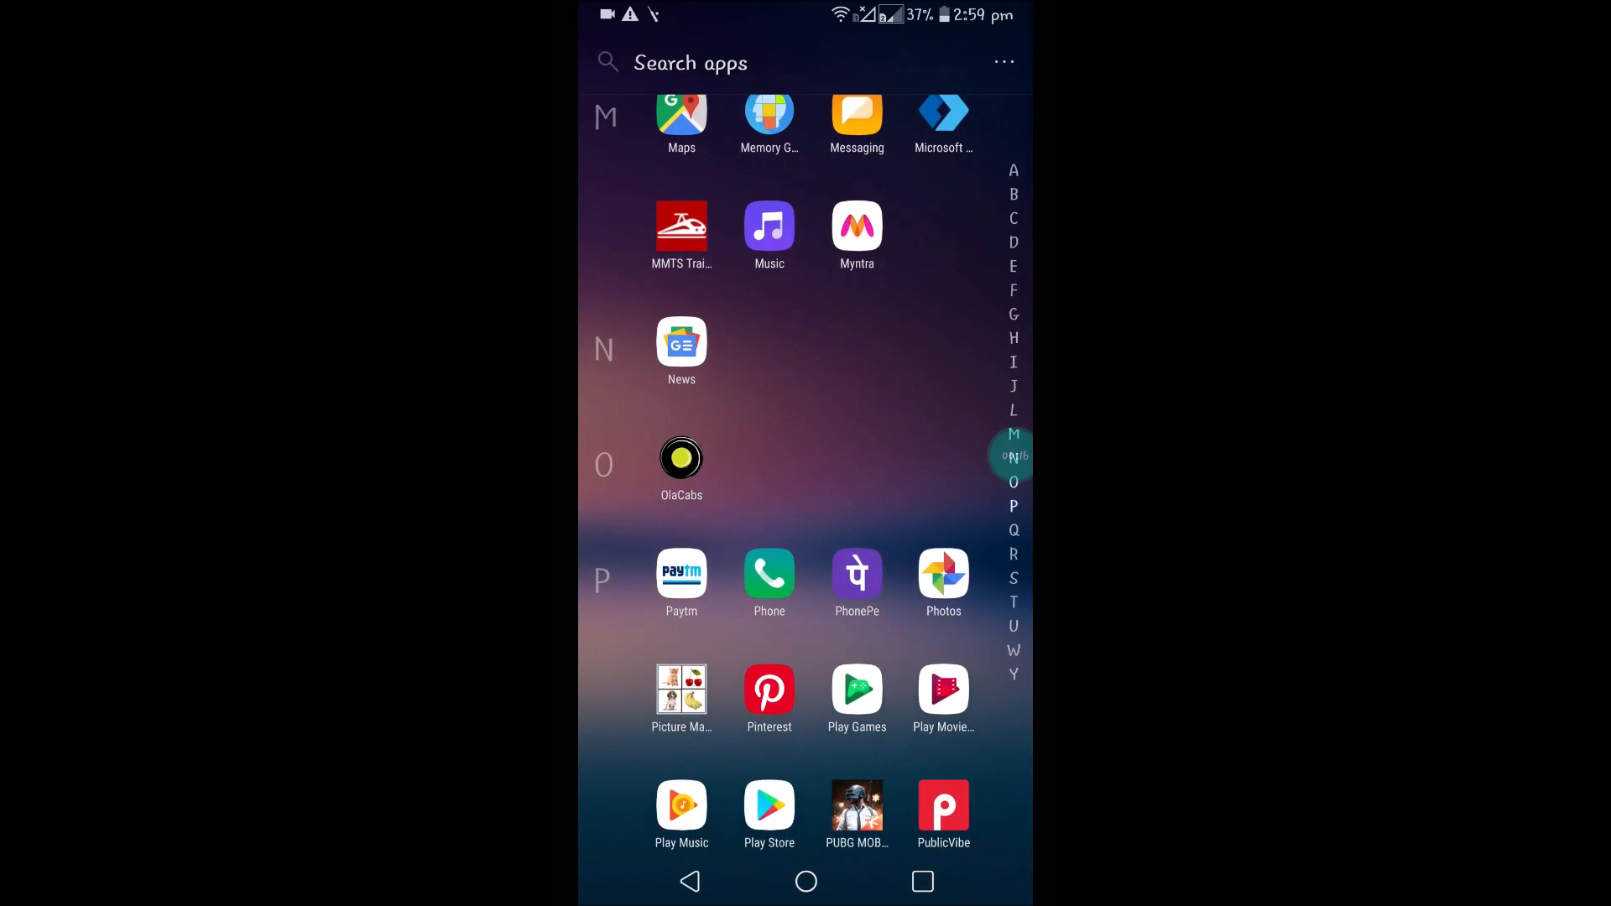
pyautogui.click(856, 685)
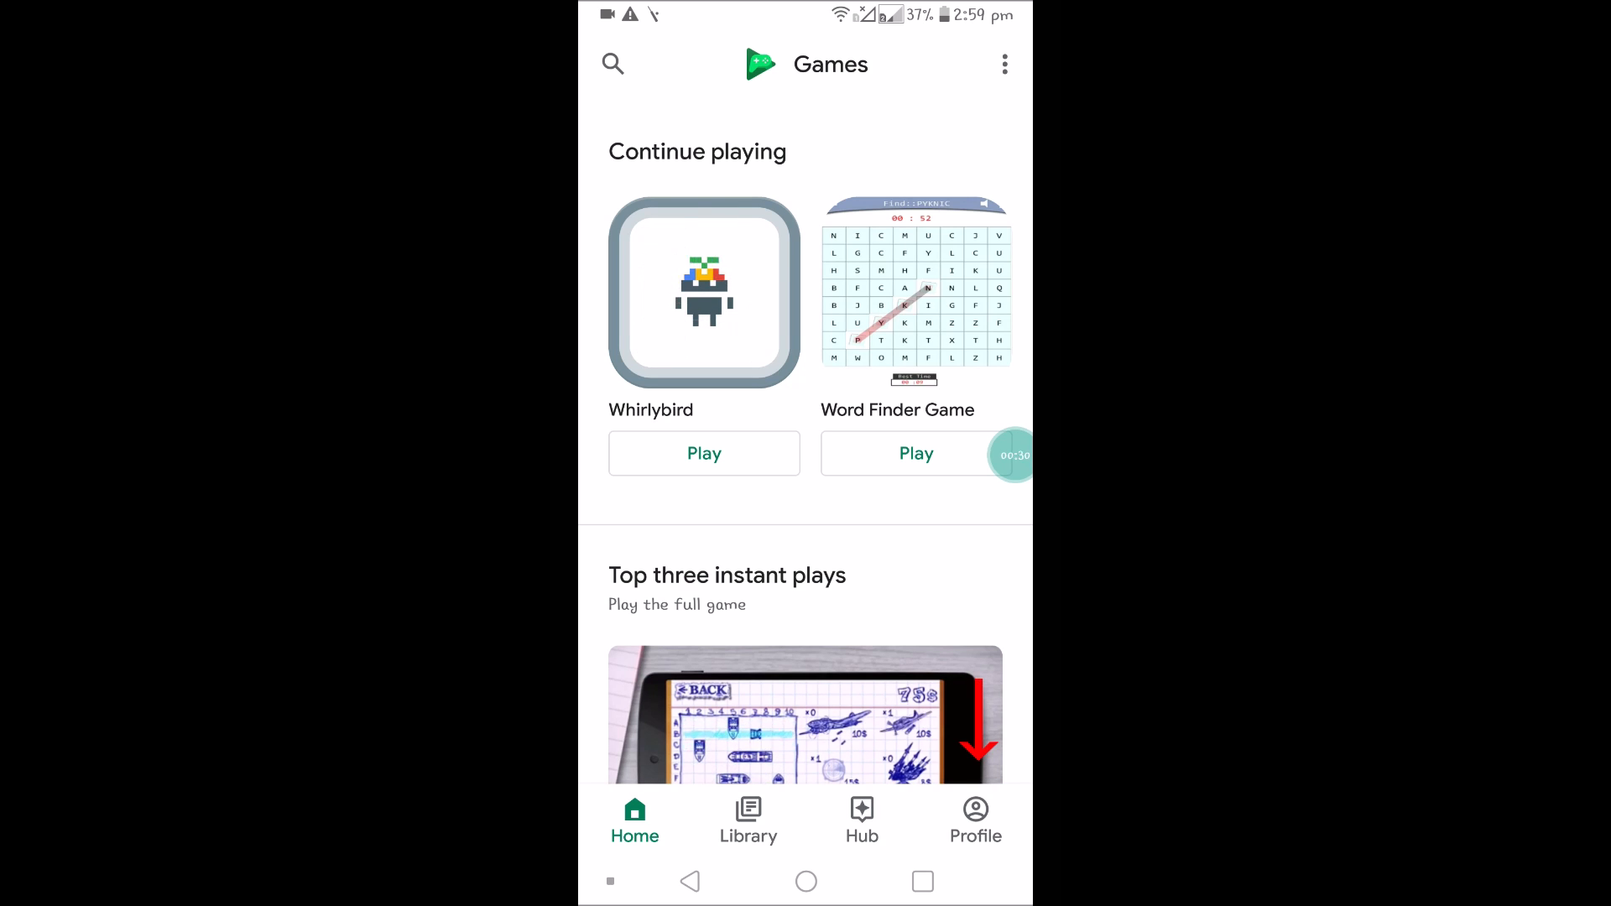
# From the player profile, switch to the other signed-in Google account and view its profile.
pyautogui.click(973, 817)
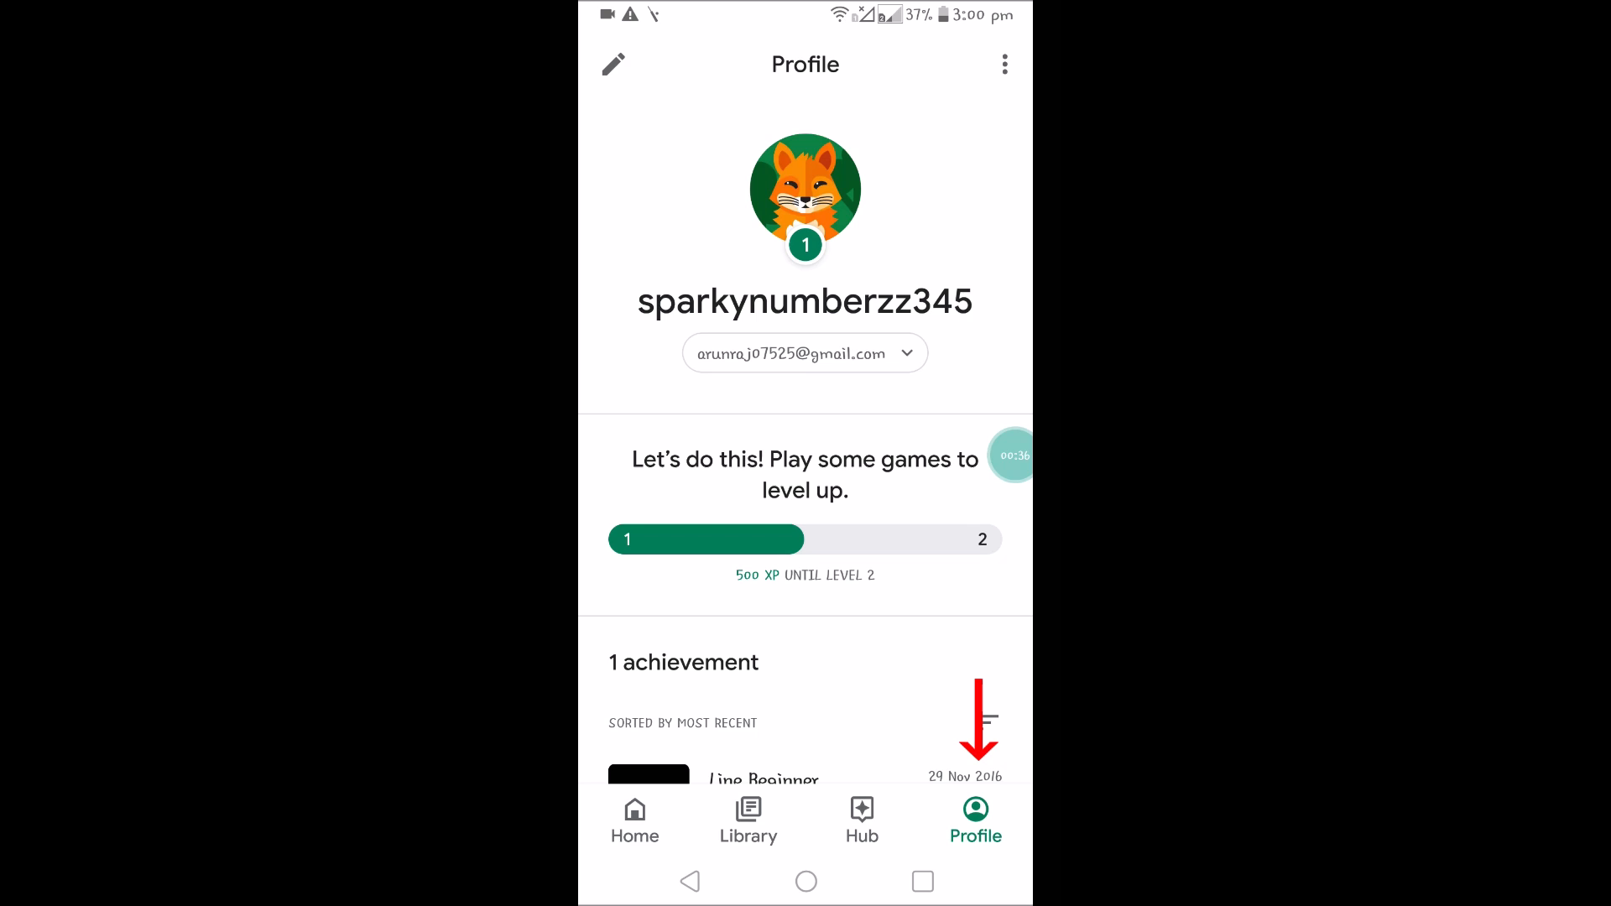
pyautogui.click(803, 352)
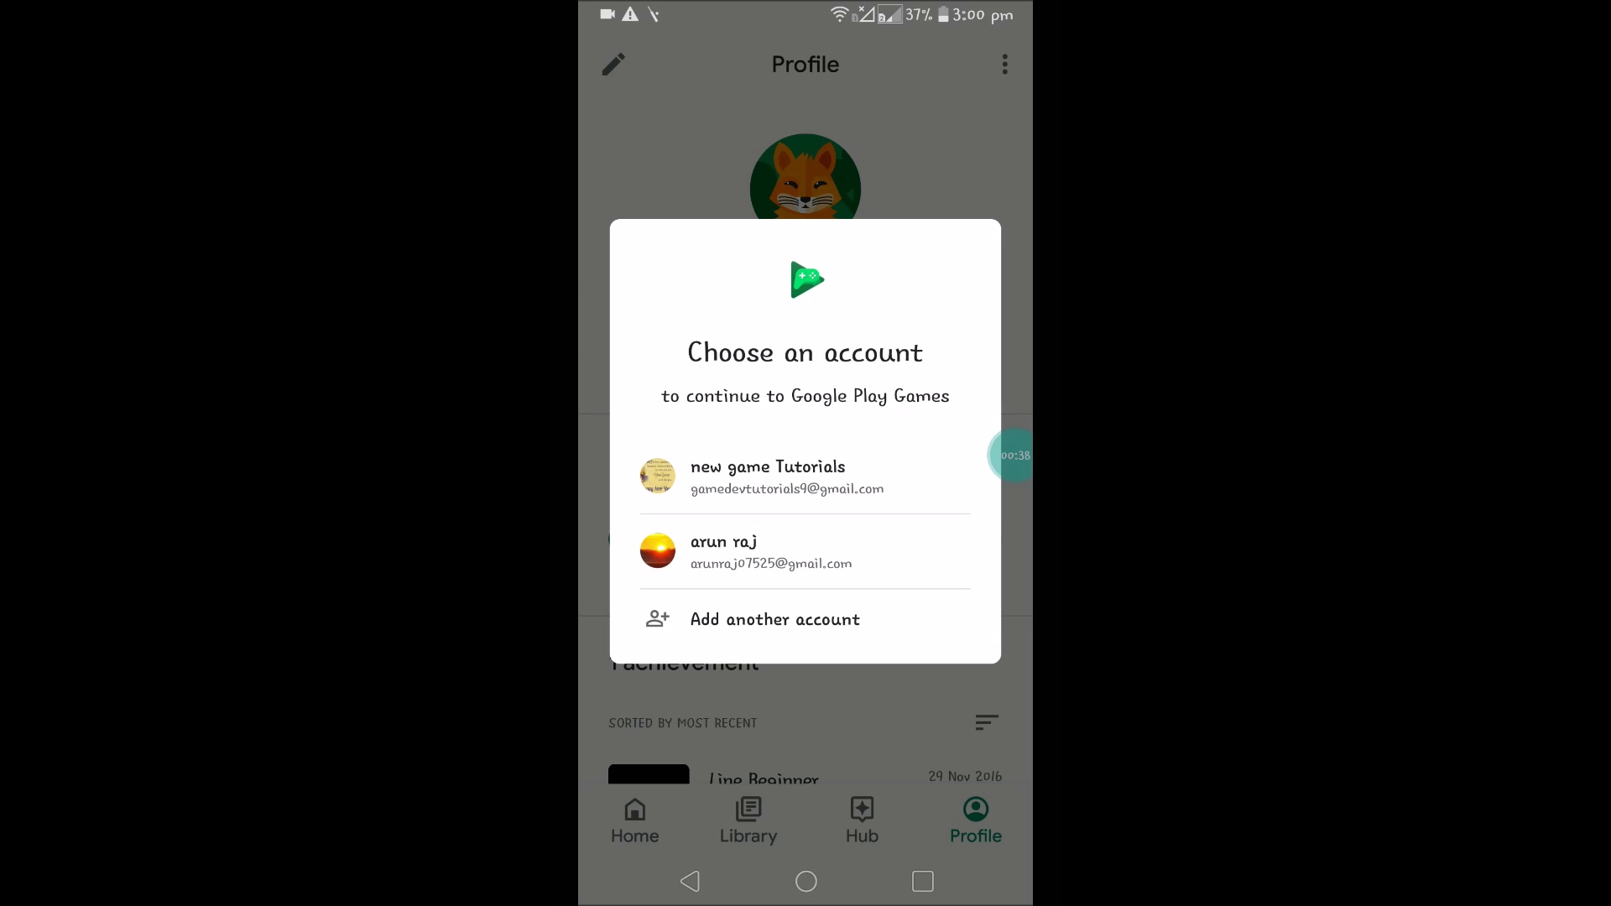
pyautogui.click(806, 475)
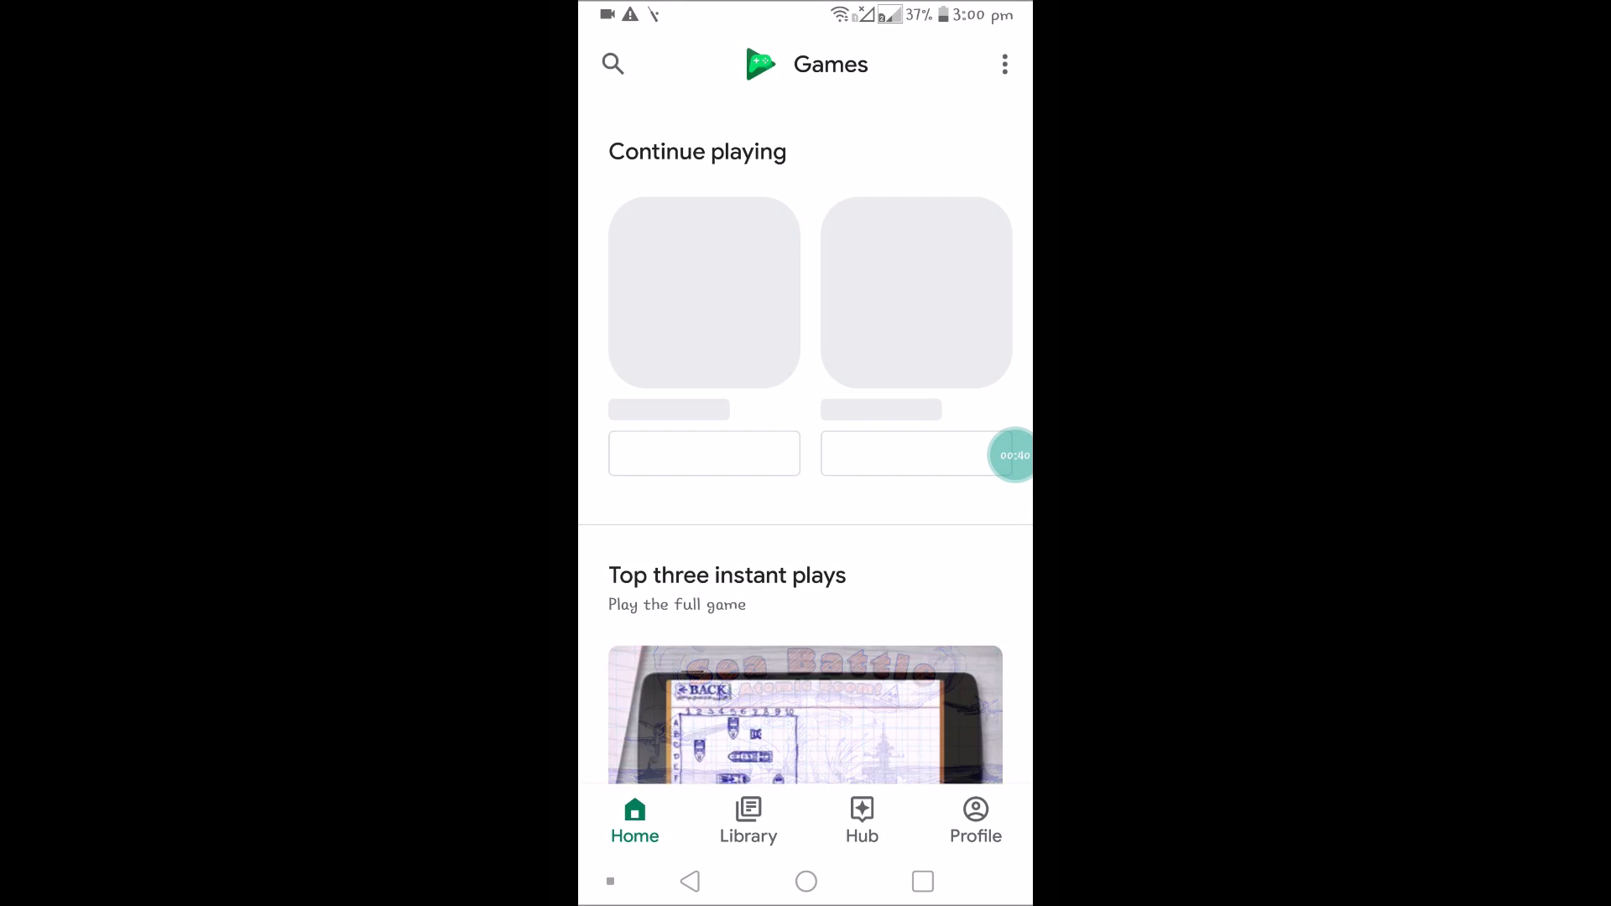
pyautogui.click(974, 819)
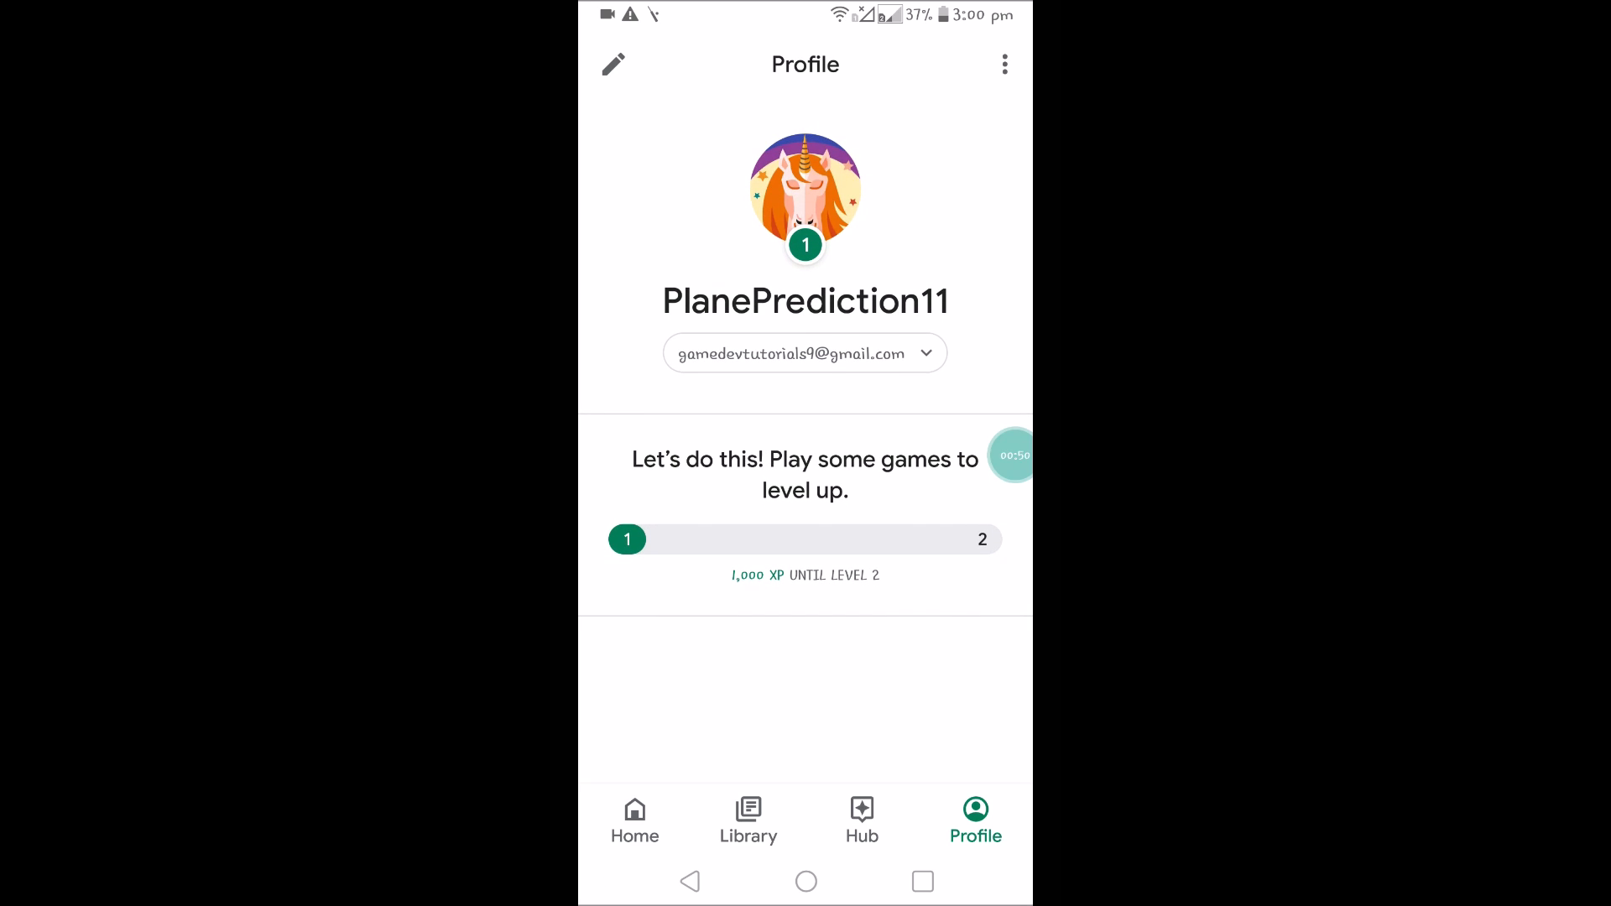
# Pull down the notification and quick settings panel.
pyautogui.click(804, 354)
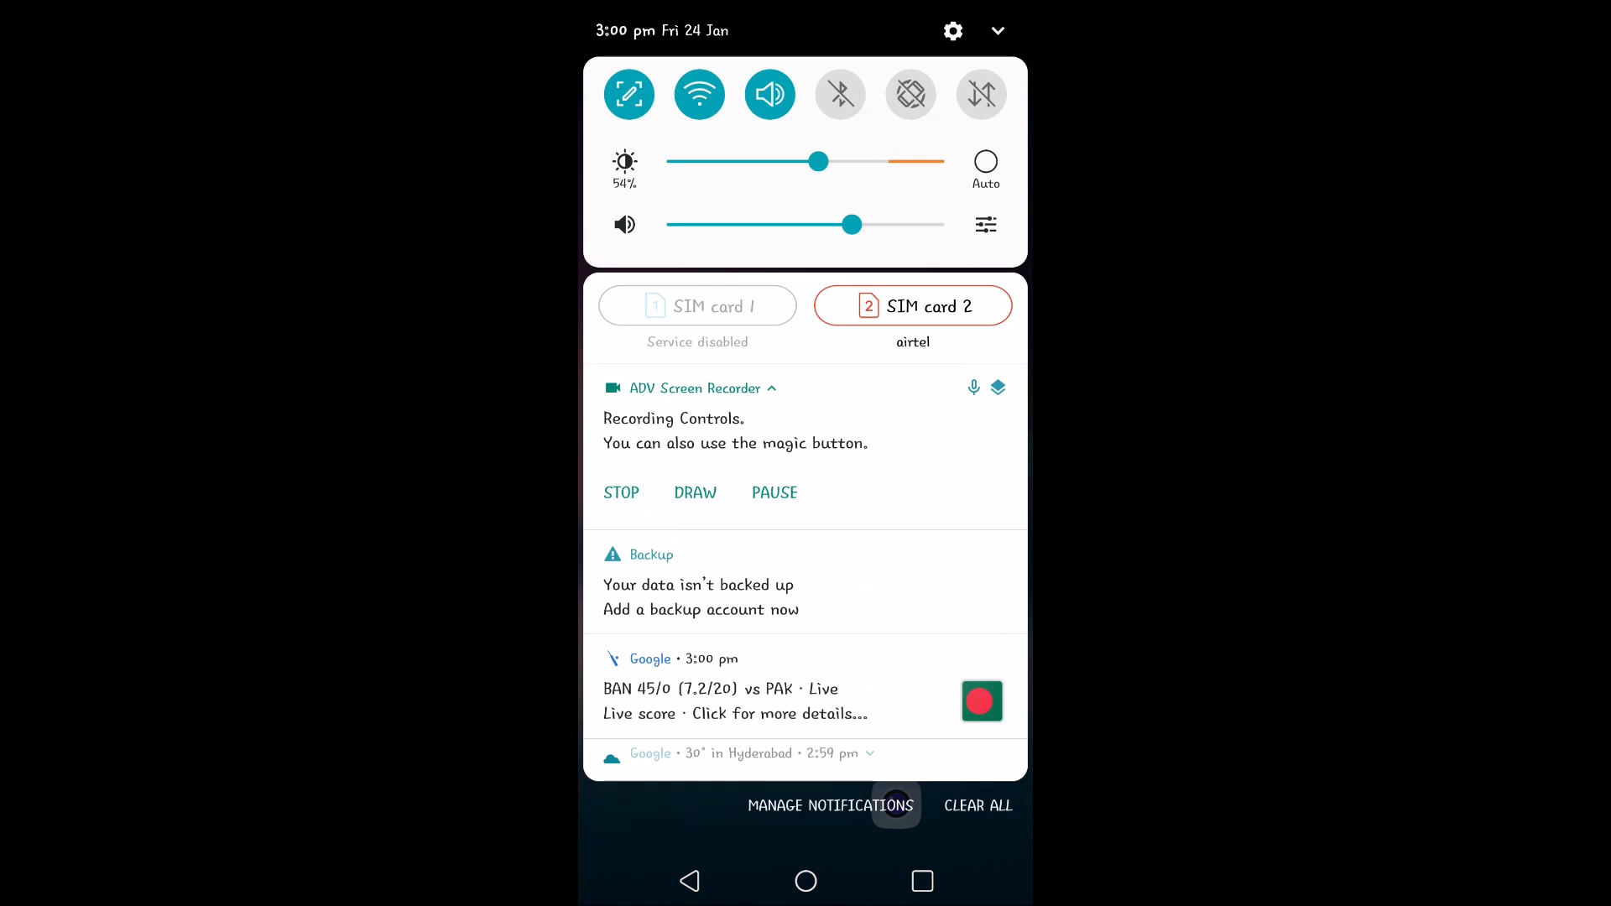
# Go to device Settings and reach the Users & accounts page listing both Google accounts.
pyautogui.click(952, 30)
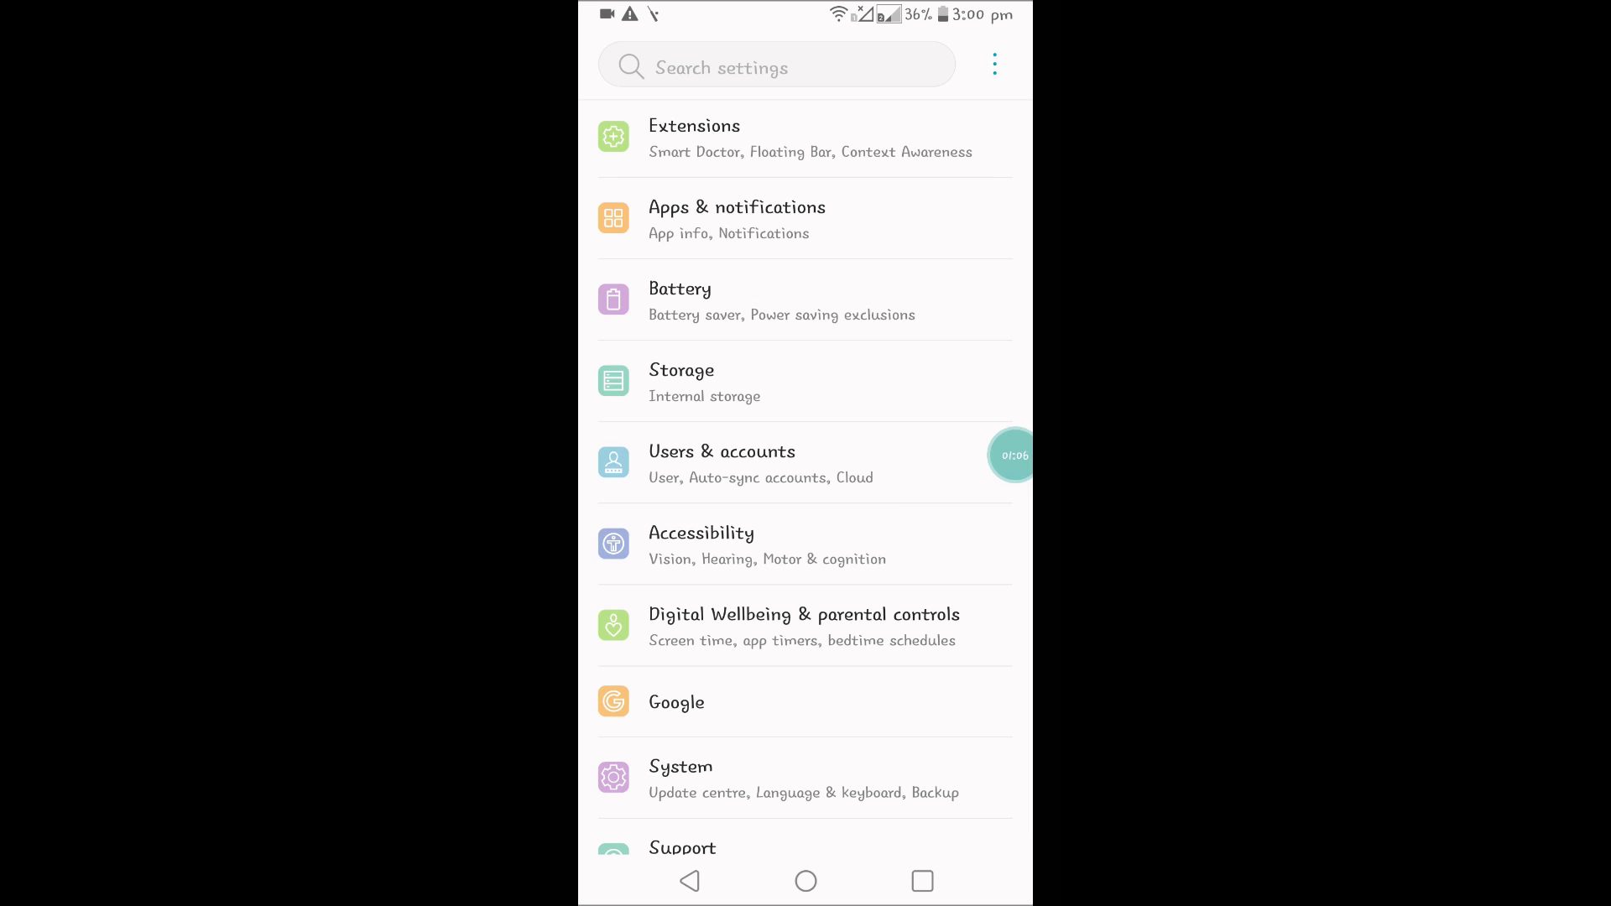
pyautogui.scroll(3)
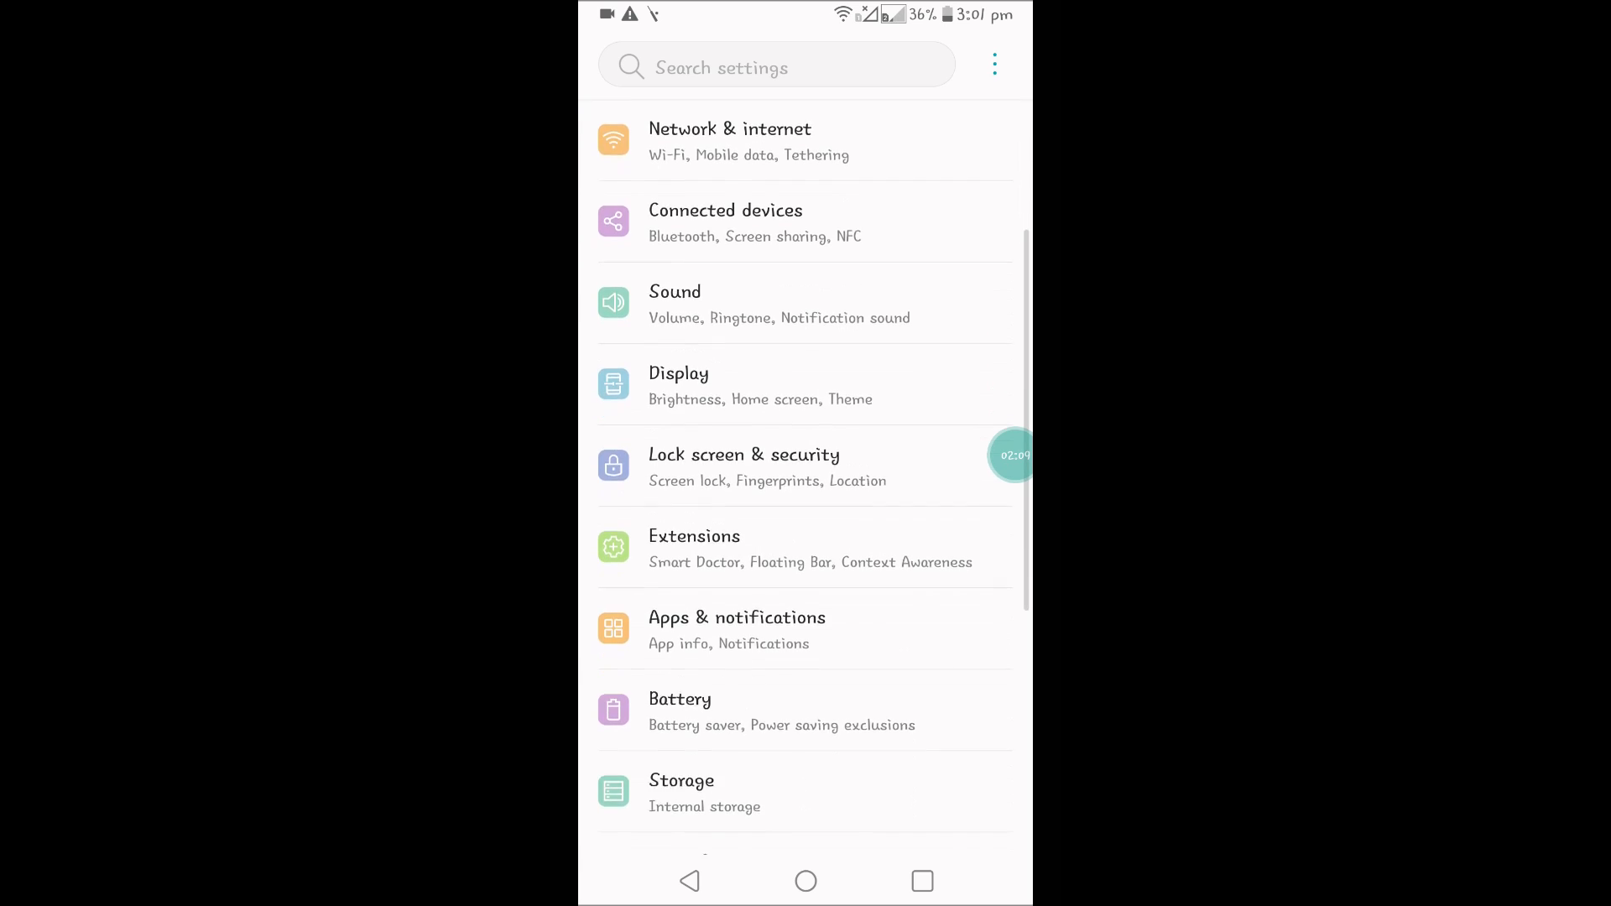
pyautogui.scroll(-3)
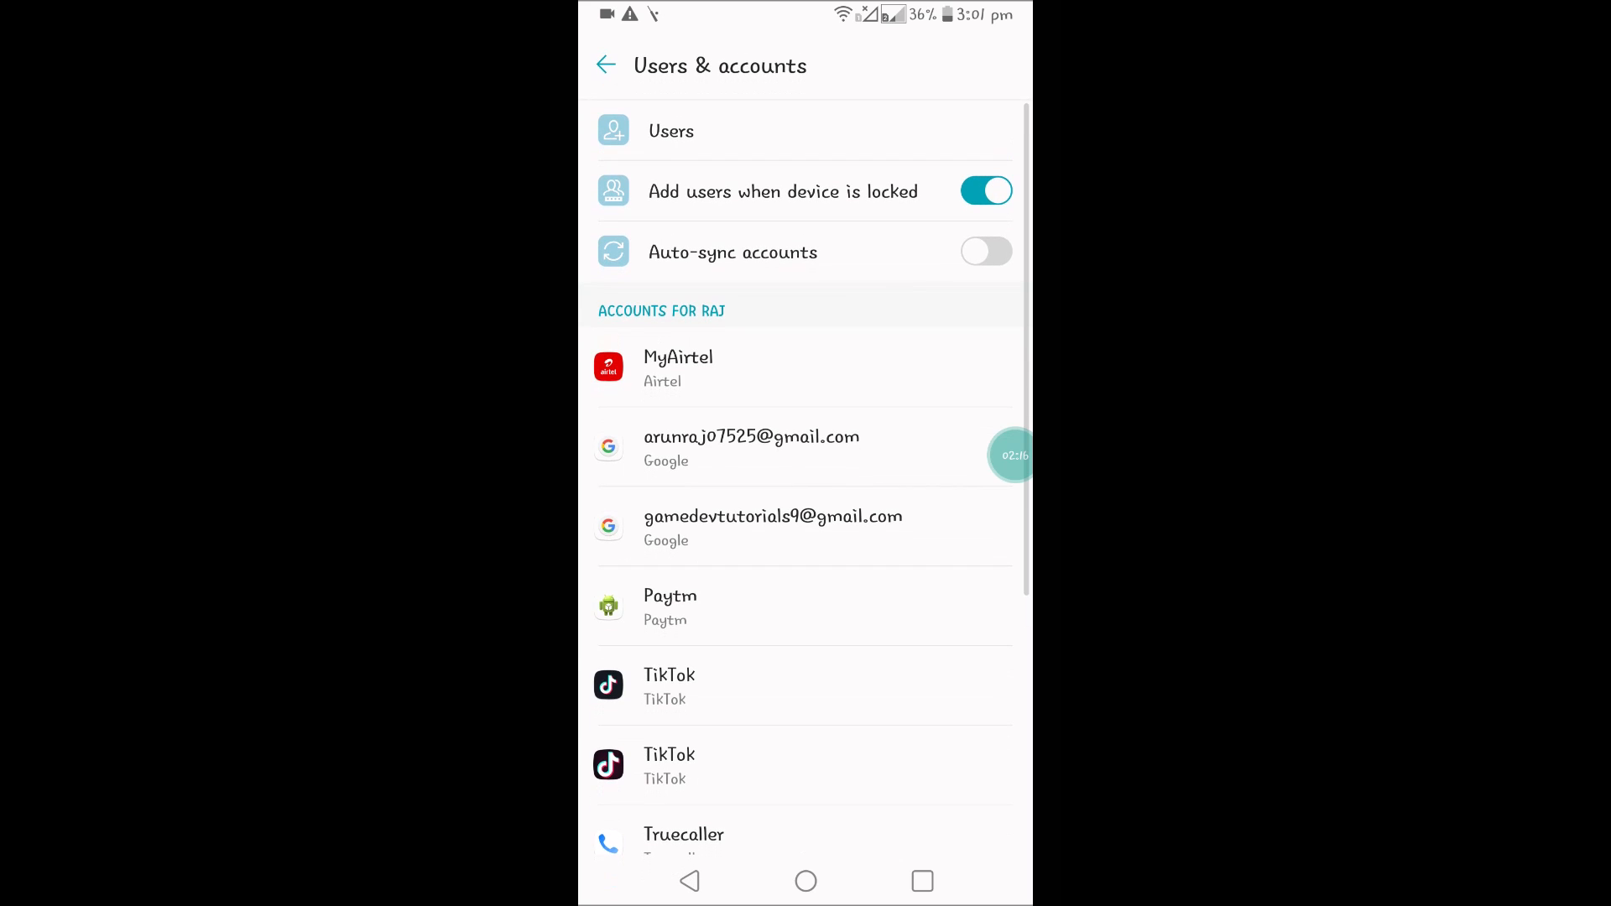
# Leave Settings and return to the launcher's full app list at Play Games.
pyautogui.click(772, 526)
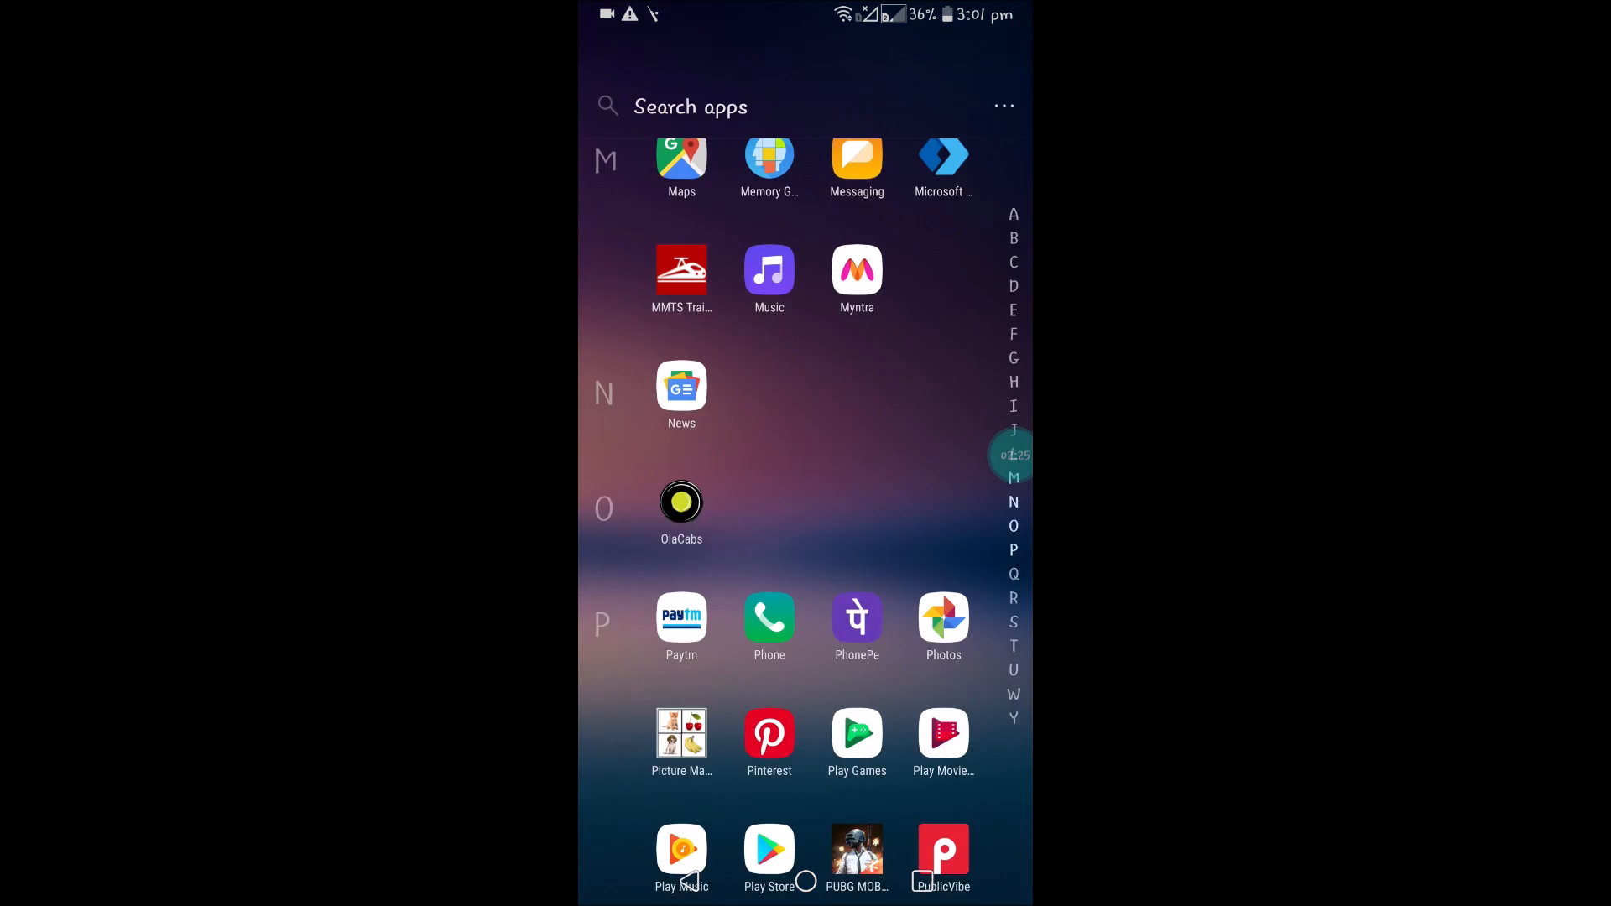
# Relaunch Play Games, view the first account's player profile, then return to Games home.
pyautogui.click(856, 733)
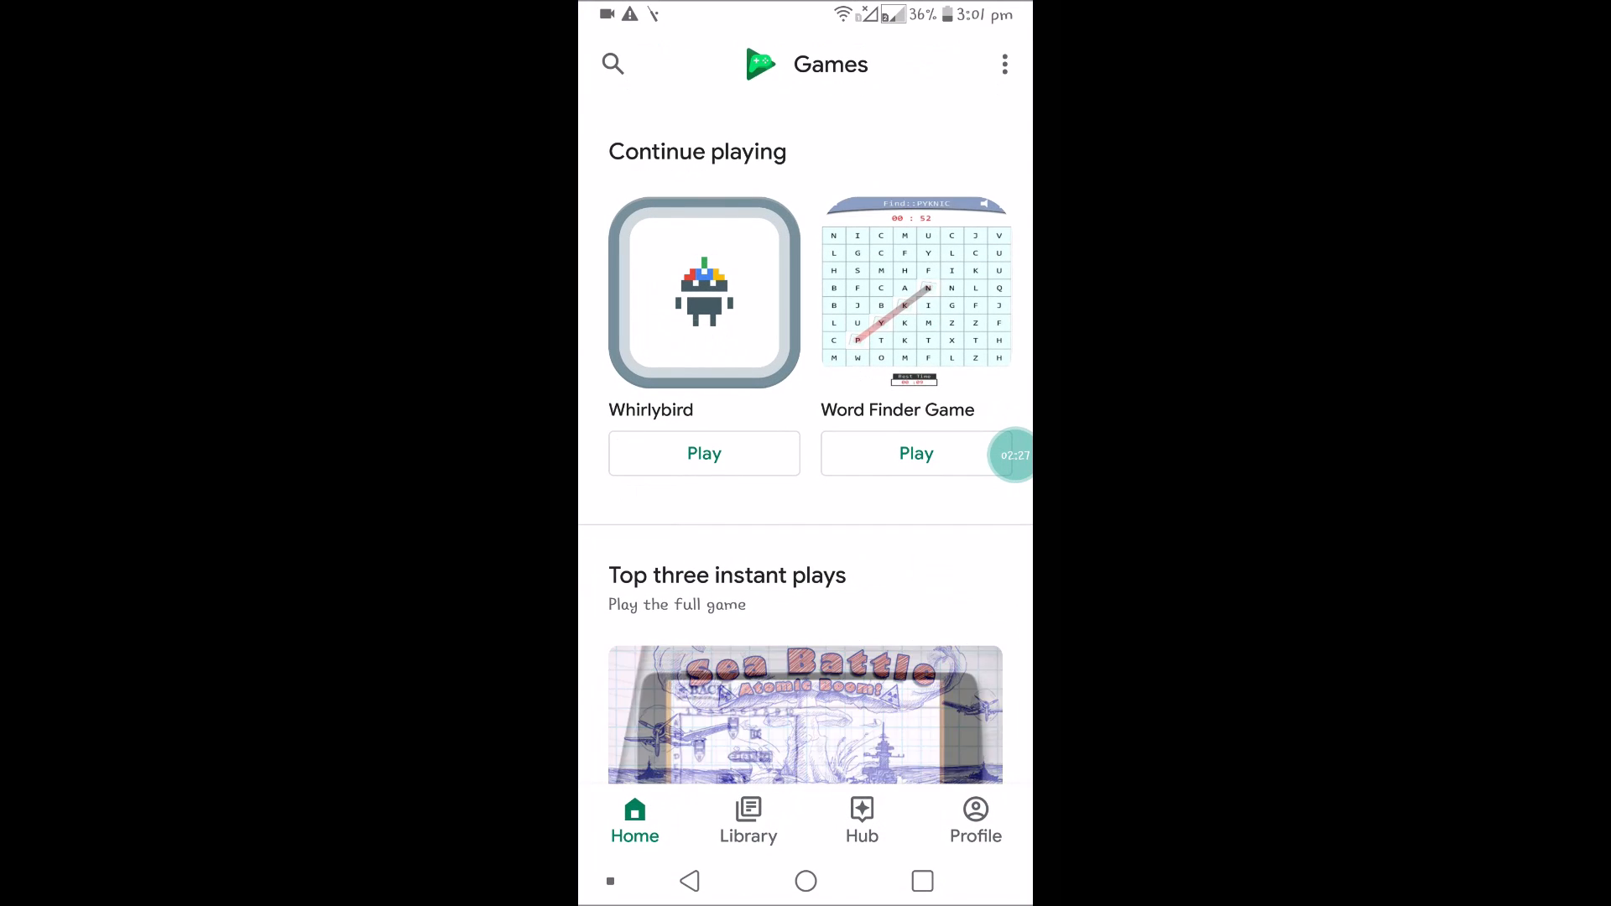
pyautogui.click(973, 819)
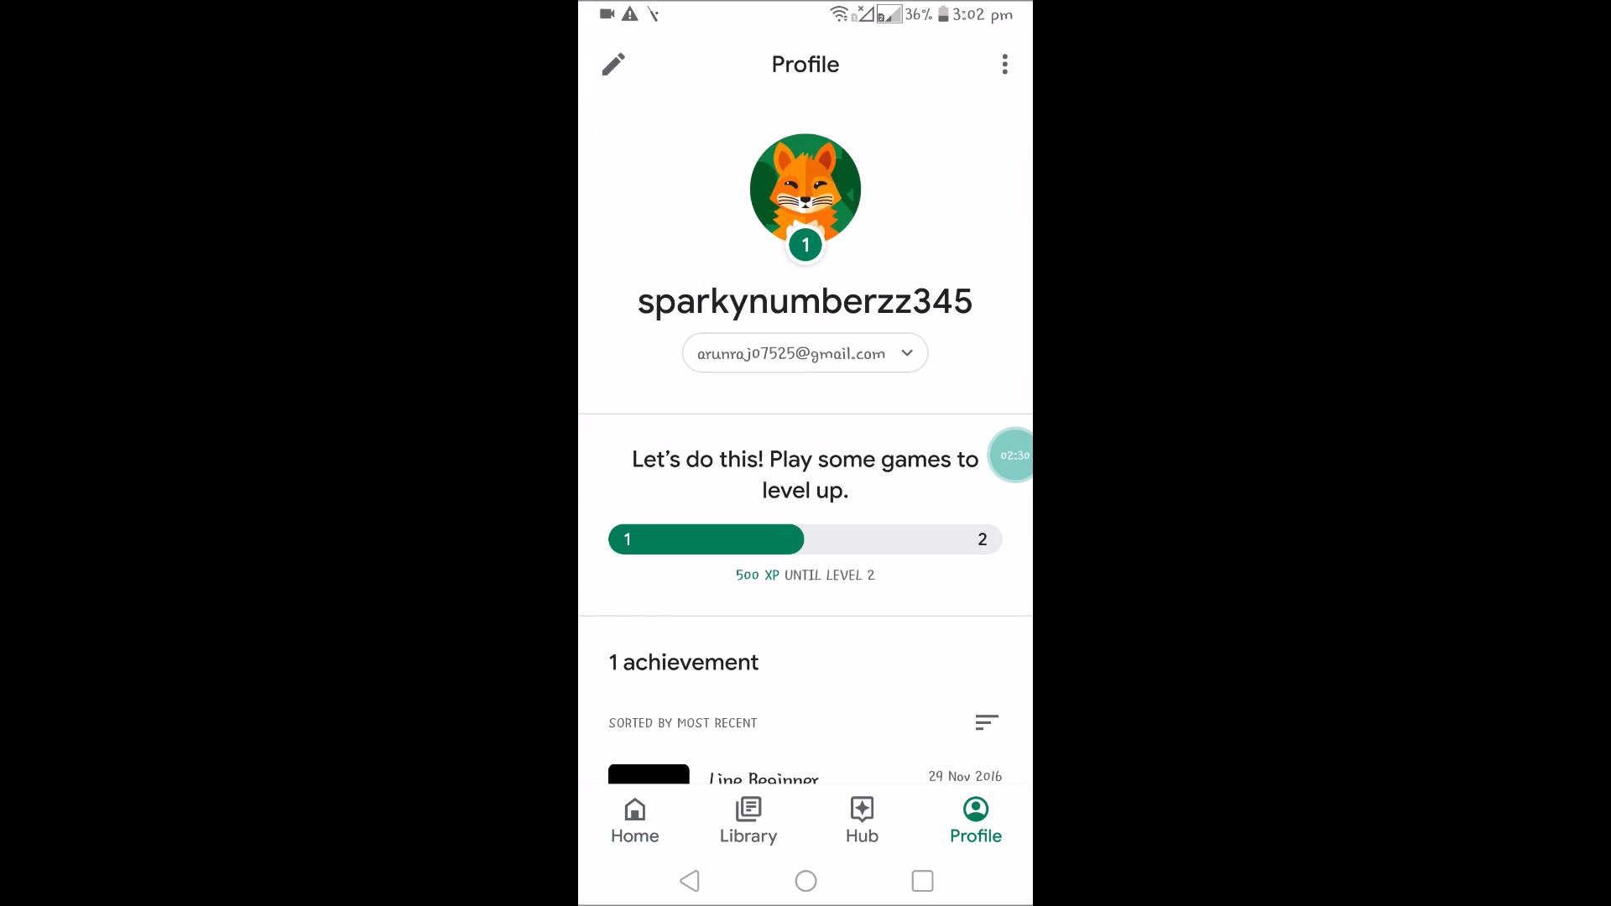
pyautogui.click(634, 819)
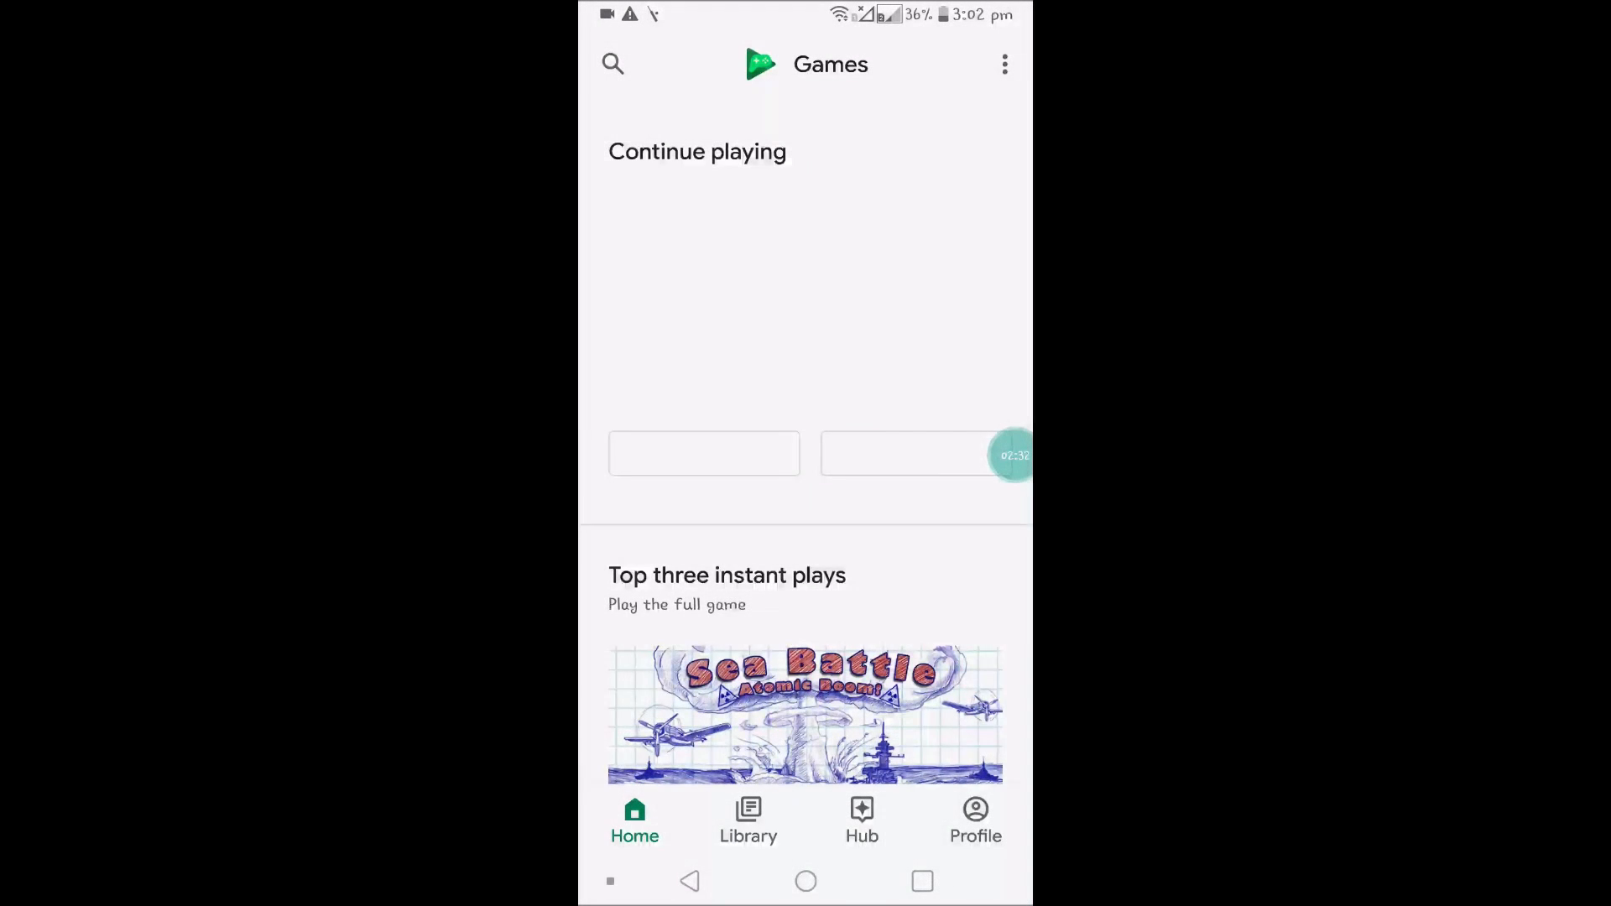